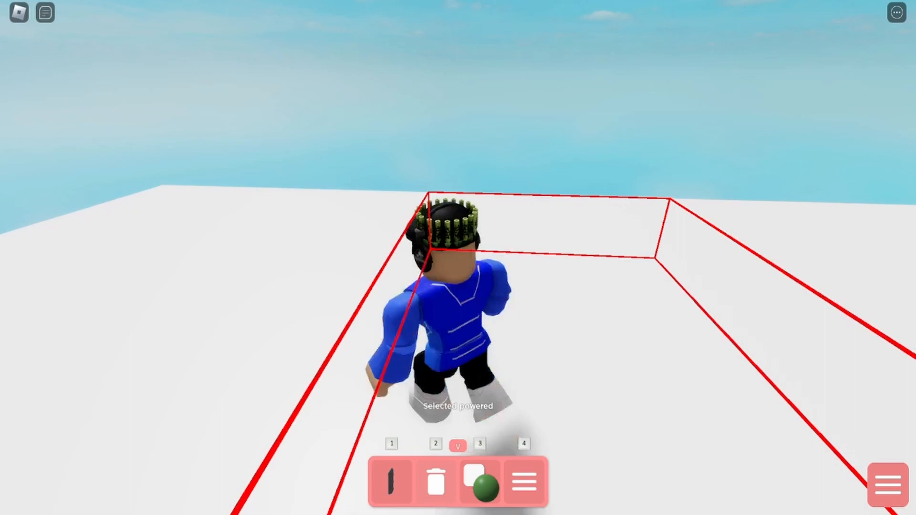
Place the two powered laser bars above the floor with a grey wall block beside them
left_click(435, 480)
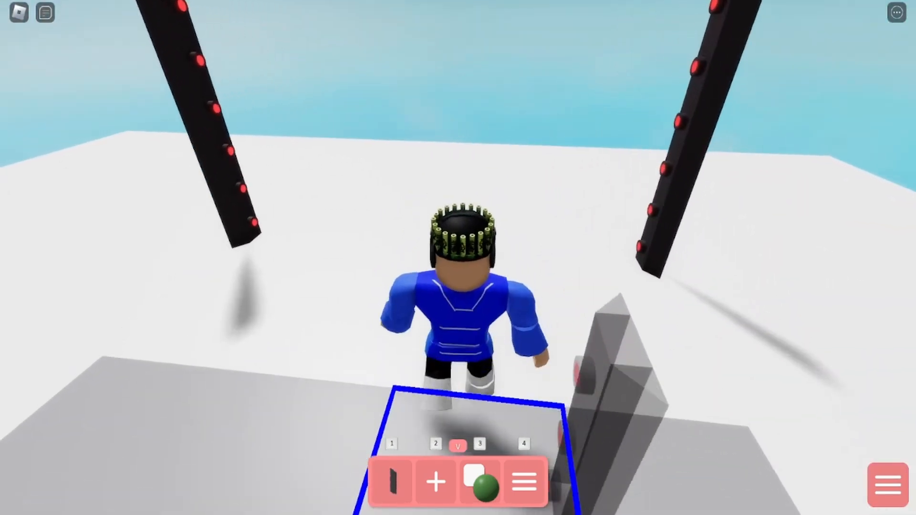
Pick the block from the catalogue to fit lasers into the walls and add light-blue trigger blocks
left_click(435, 481)
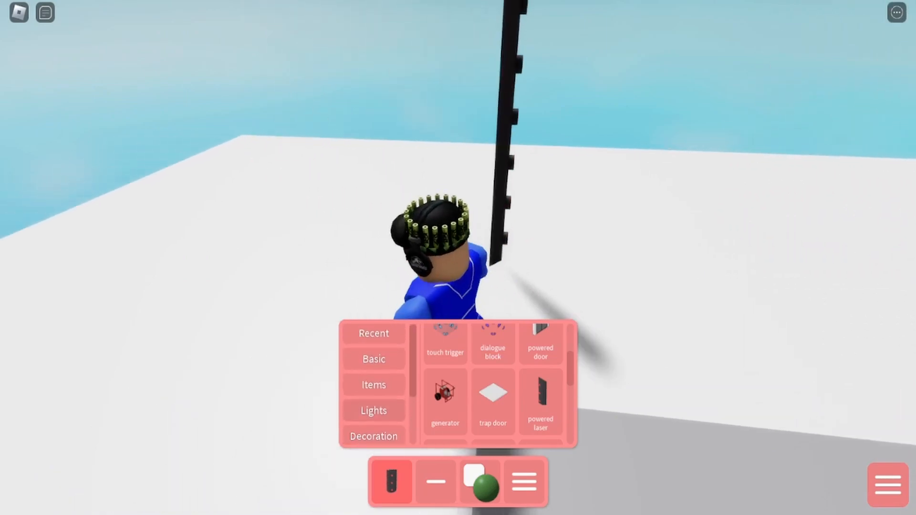
left_click(373, 359)
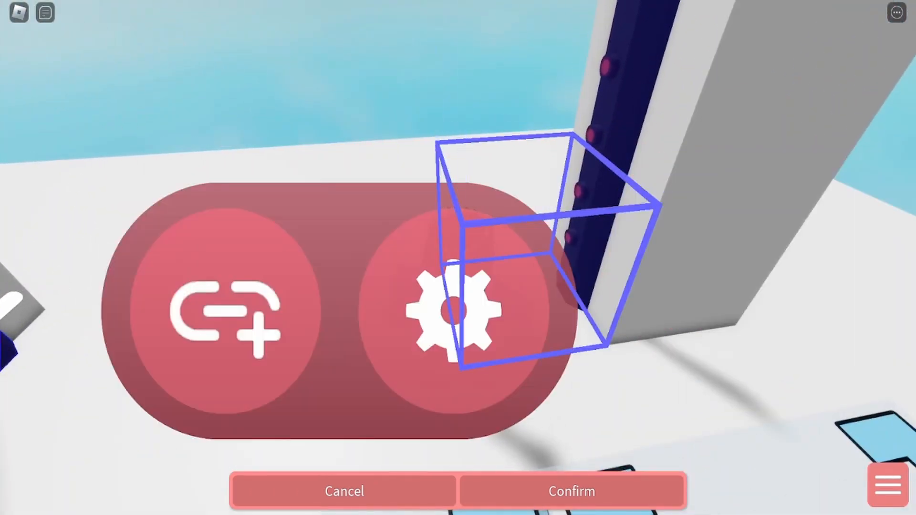
Link each of the four light-blue trigger blocks to the powered lasers and confirm
left_click(571, 490)
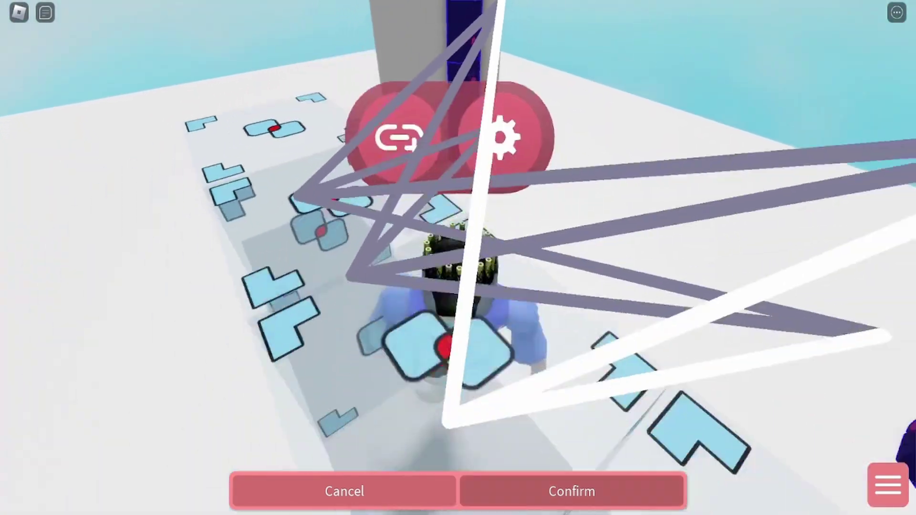
left_click(571, 490)
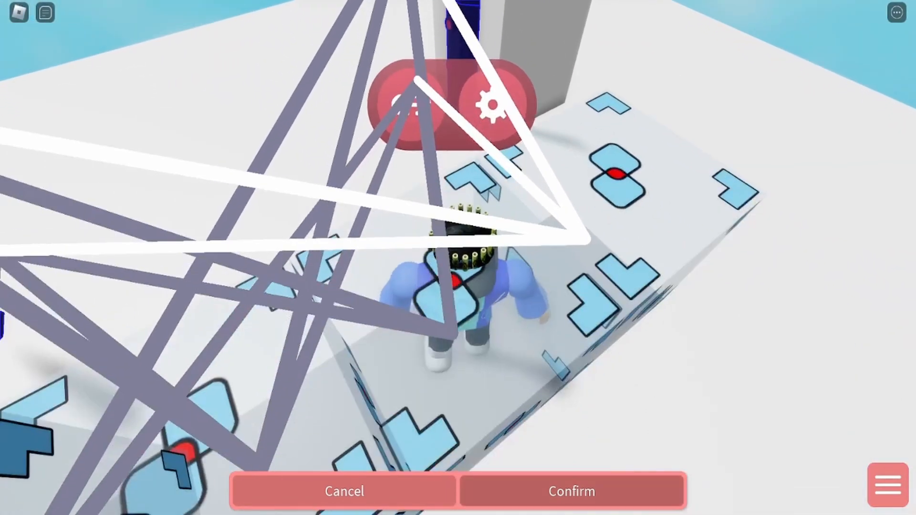
left_click(571, 492)
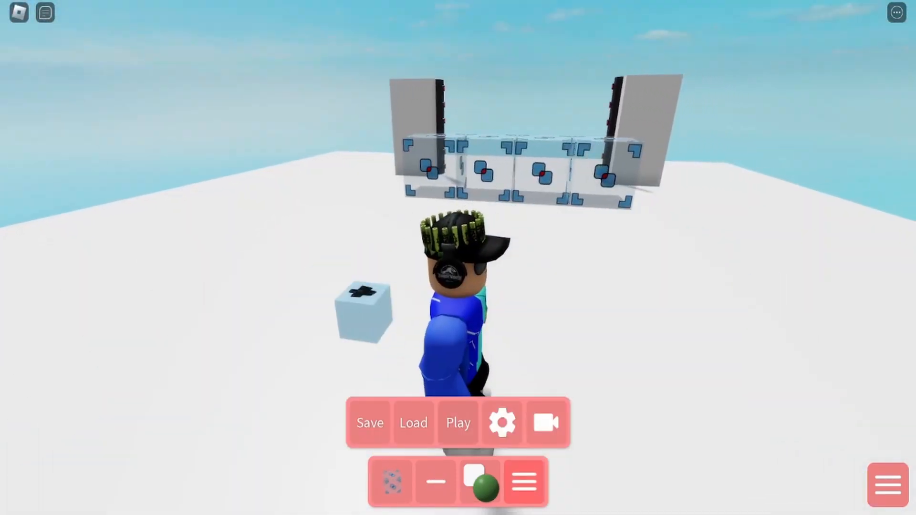
Save the links and start a play-test of the laser trap between the two grey walls
left_click(458, 423)
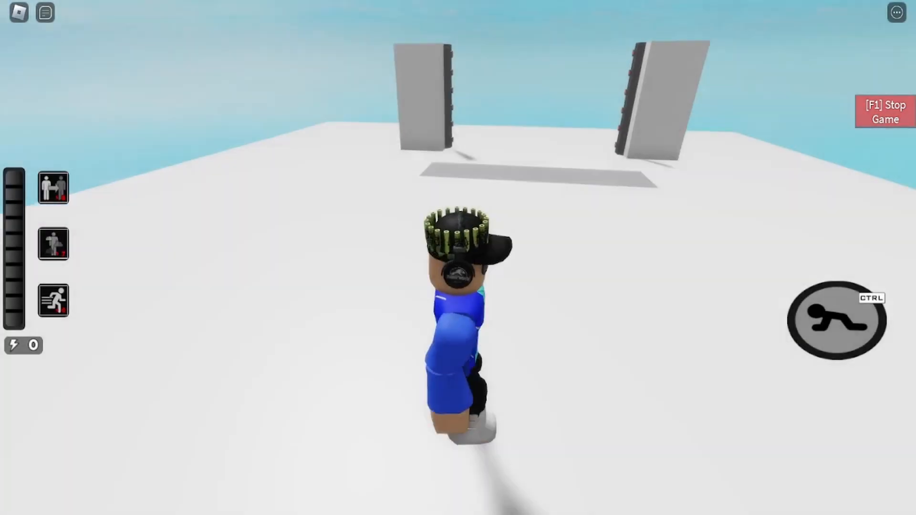